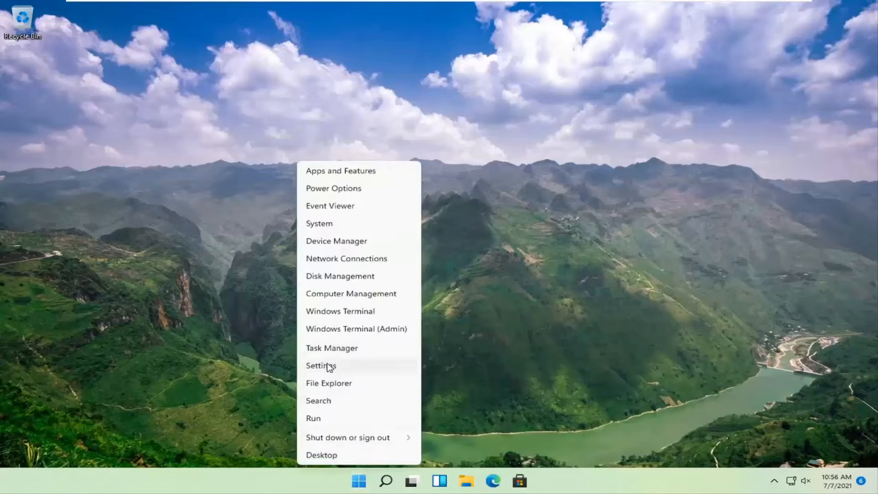
# Step: Open the Settings Display page and expand the Multiple displays options
pyautogui.click(320, 366)
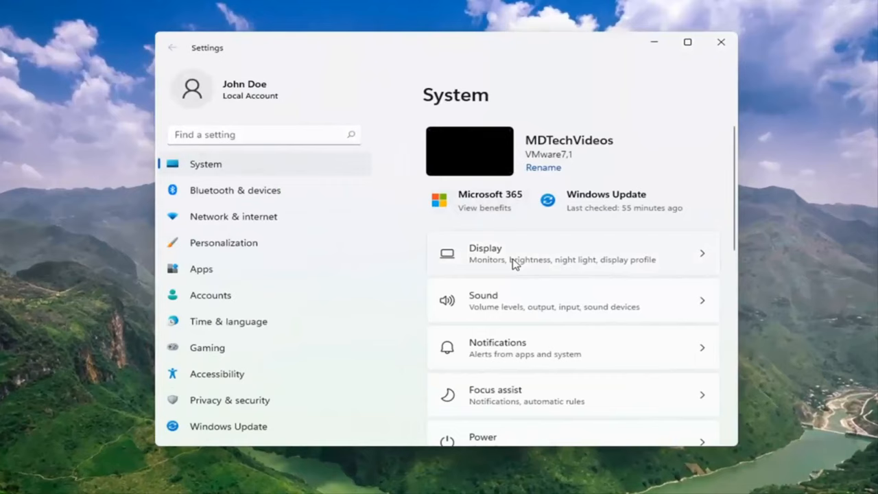
pyautogui.moveTo(529, 256)
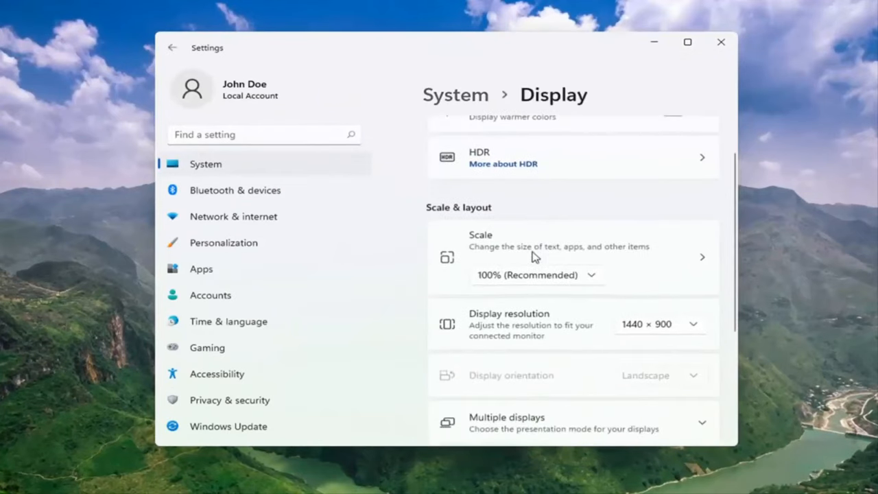
pyautogui.scroll(-3)
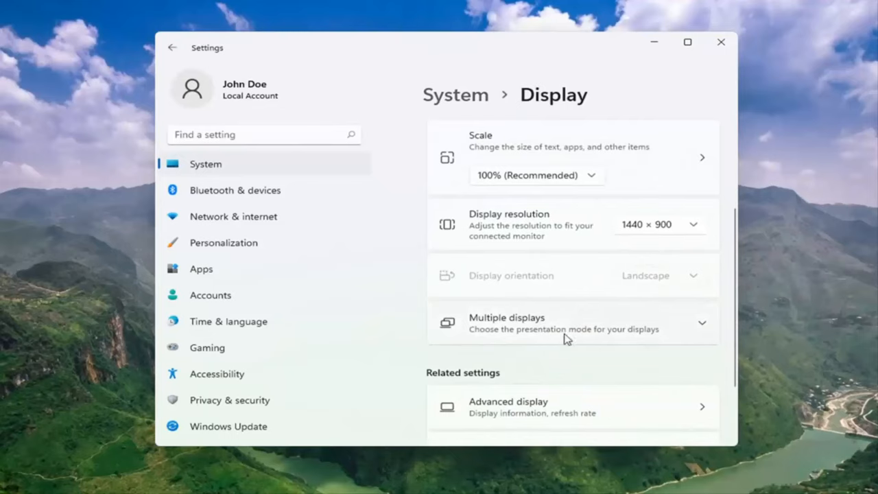
pyautogui.click(572, 322)
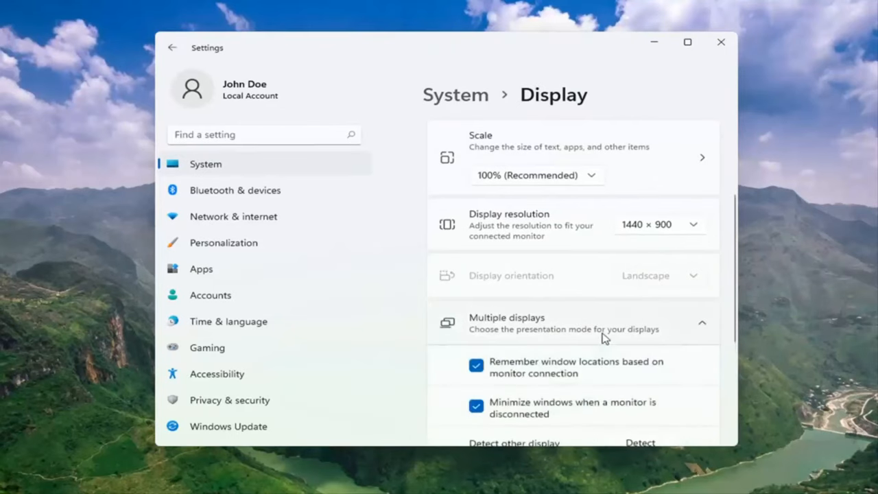
pyautogui.scroll(-3)
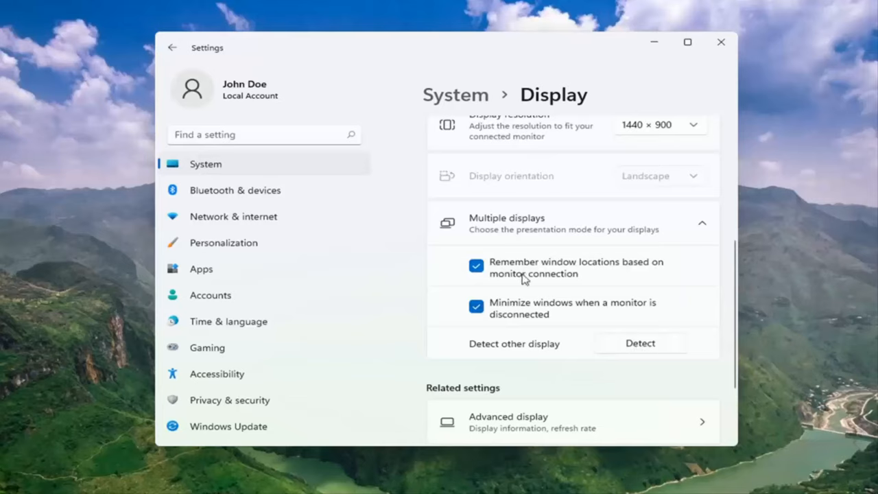
pyautogui.moveTo(553, 296)
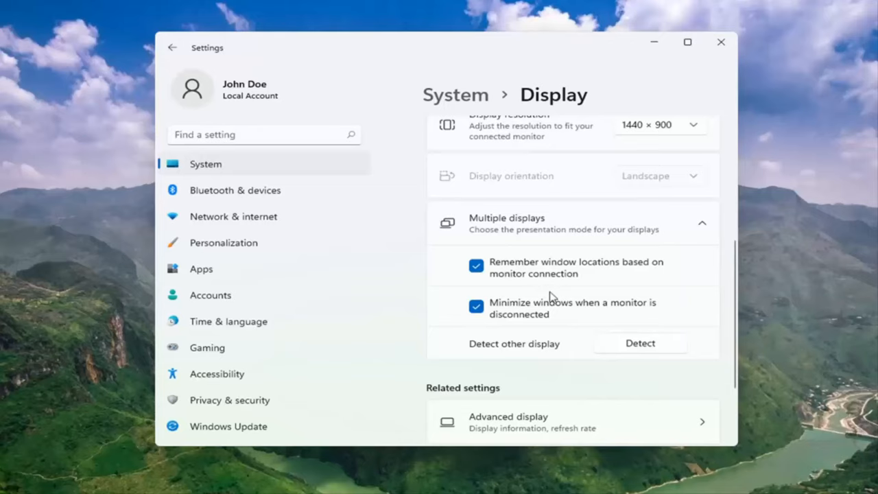
pyautogui.moveTo(578, 315)
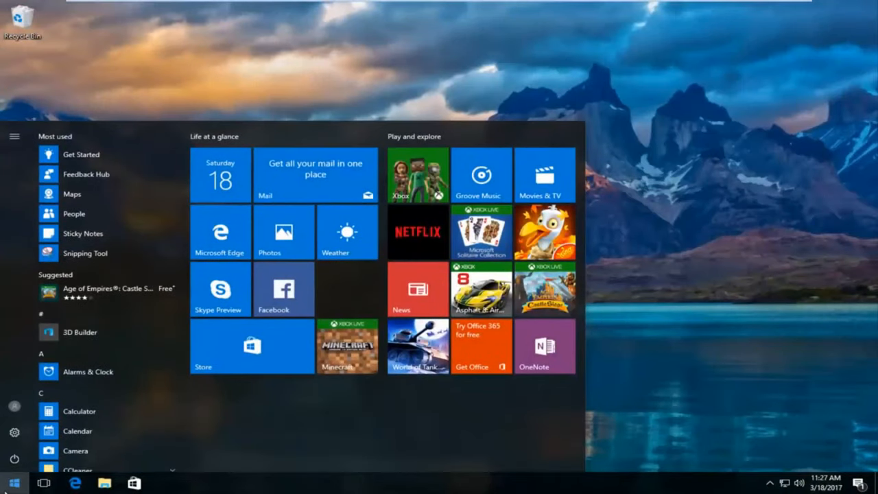
# Step: Open Device Manager and bring up the VMware SVGA 3D adapter's context menu under Display adapters
pyautogui.write('device manag')
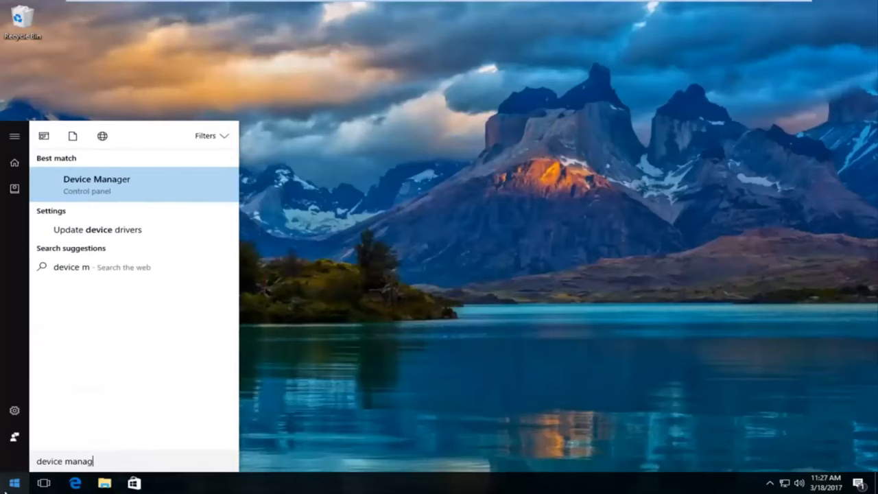
pyautogui.write('er')
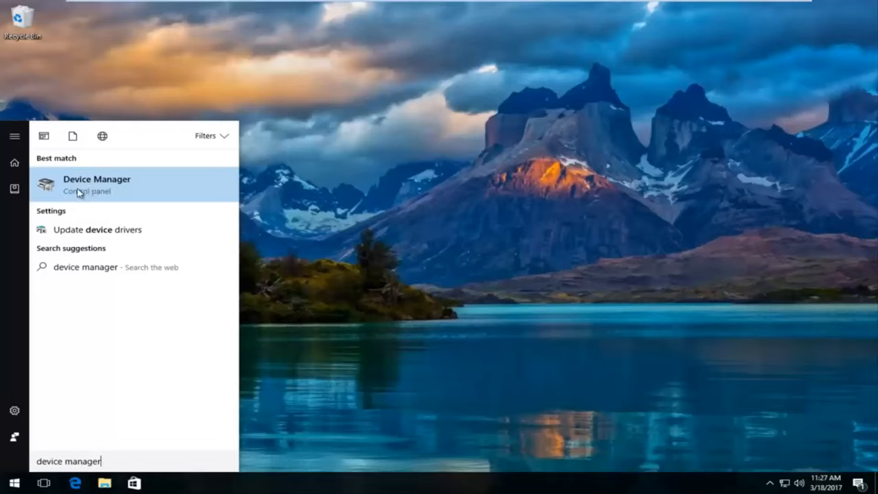
pyautogui.moveTo(89, 185)
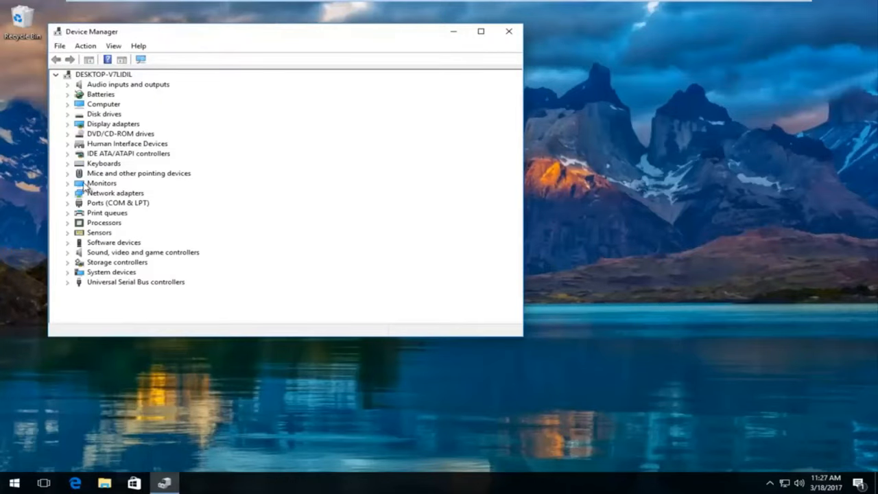
pyautogui.moveTo(274, 32); pyautogui.dragTo(453, 45)
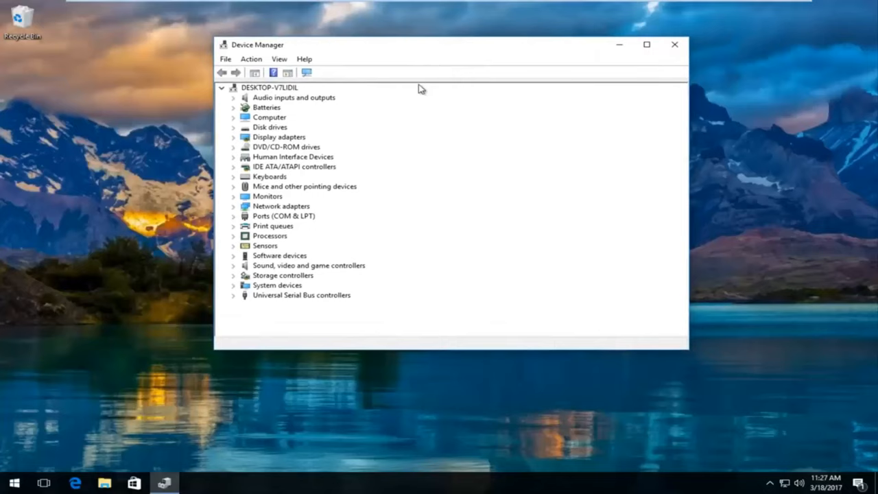
pyautogui.moveTo(254, 144)
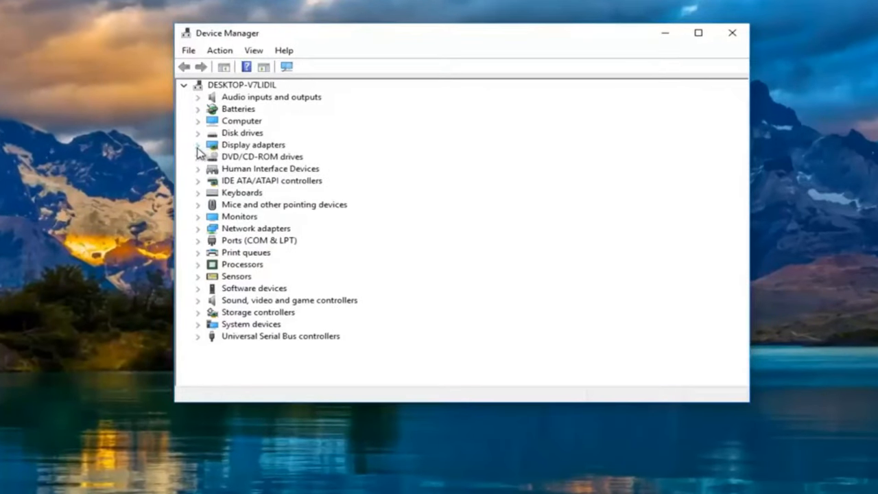
pyautogui.click(199, 144)
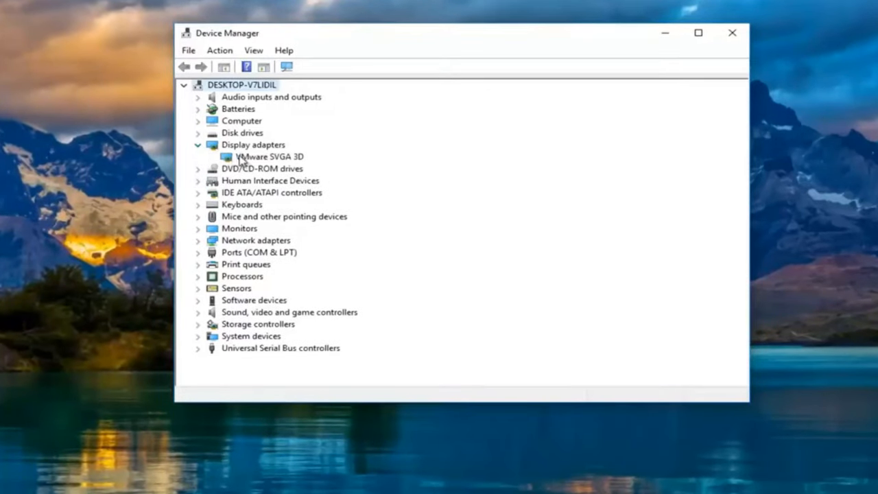
pyautogui.click(269, 157)
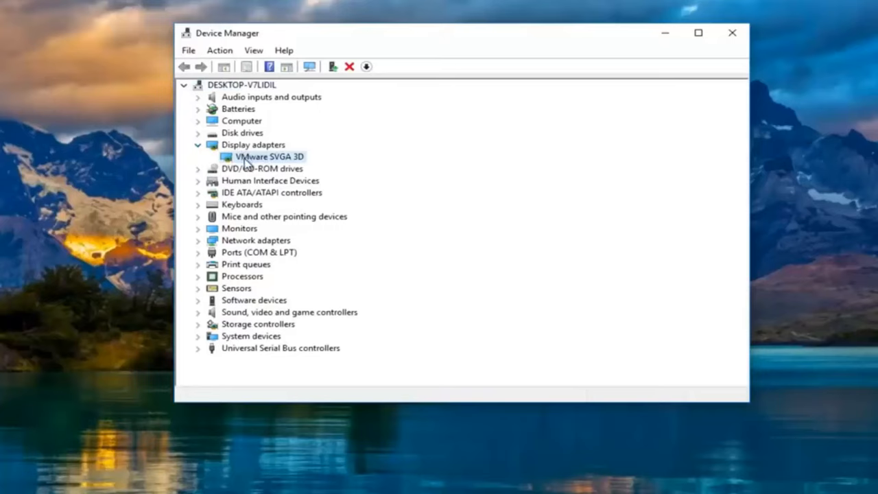
pyautogui.rightClick(267, 156)
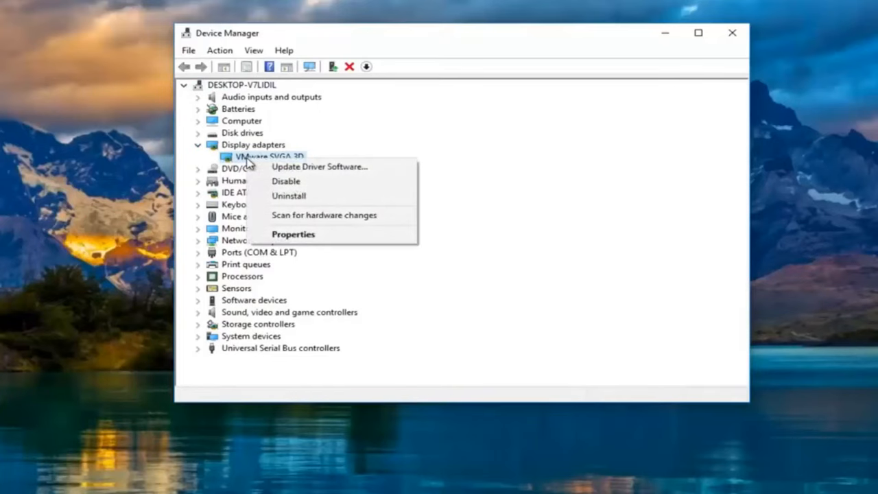
pyautogui.moveTo(319, 166)
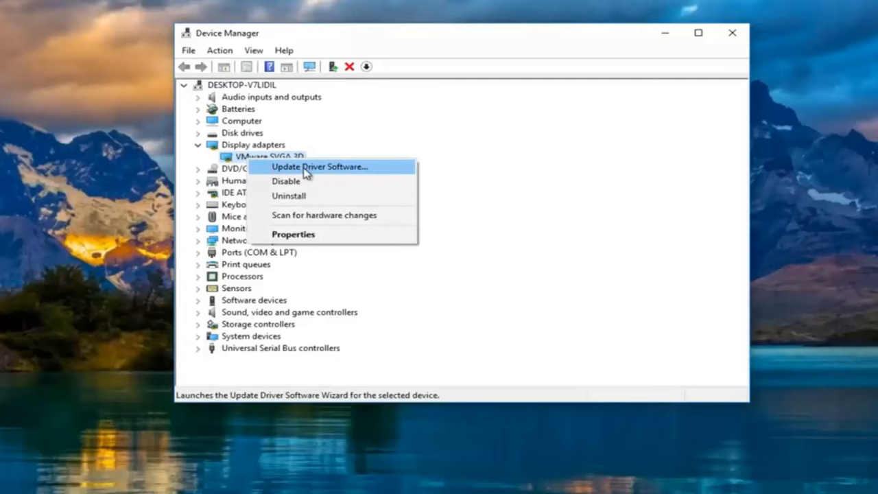
# Step: Search automatically for a newer VMware SVGA 3D driver, find it current, and close the wizard
pyautogui.click(319, 166)
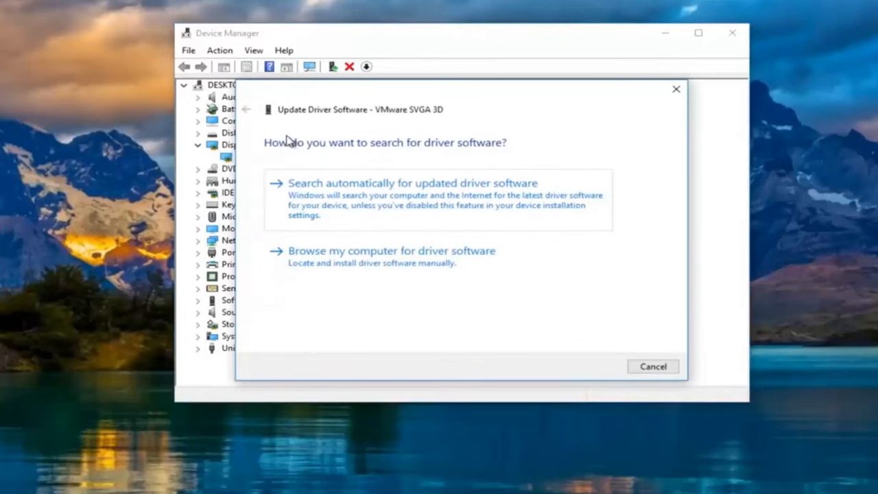
pyautogui.moveTo(443, 147)
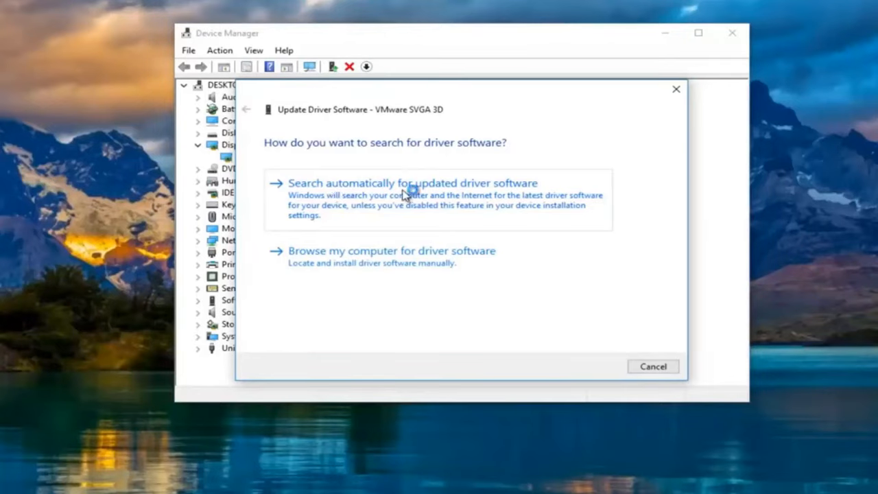
pyautogui.click(413, 183)
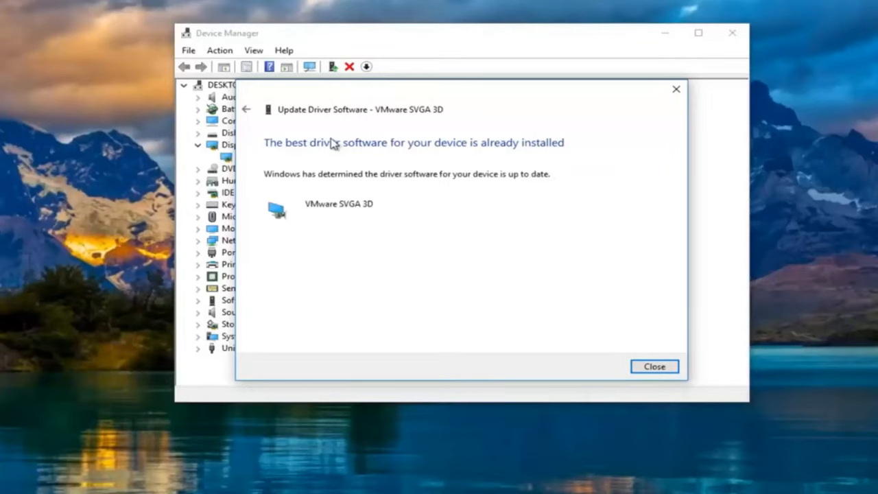
pyautogui.moveTo(343, 169)
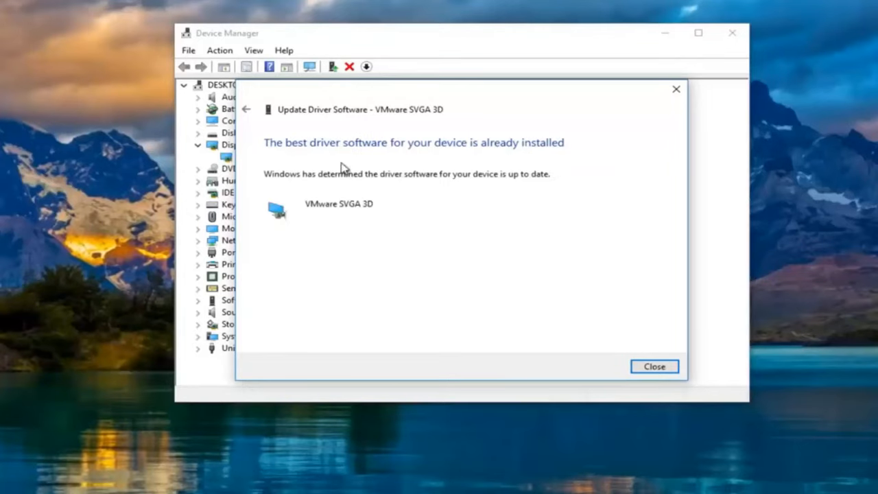
pyautogui.moveTo(331, 185)
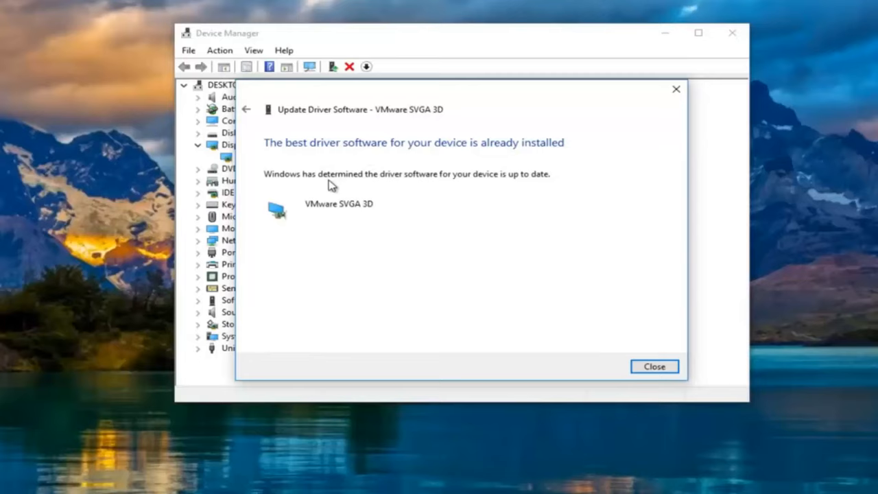
pyautogui.moveTo(479, 188)
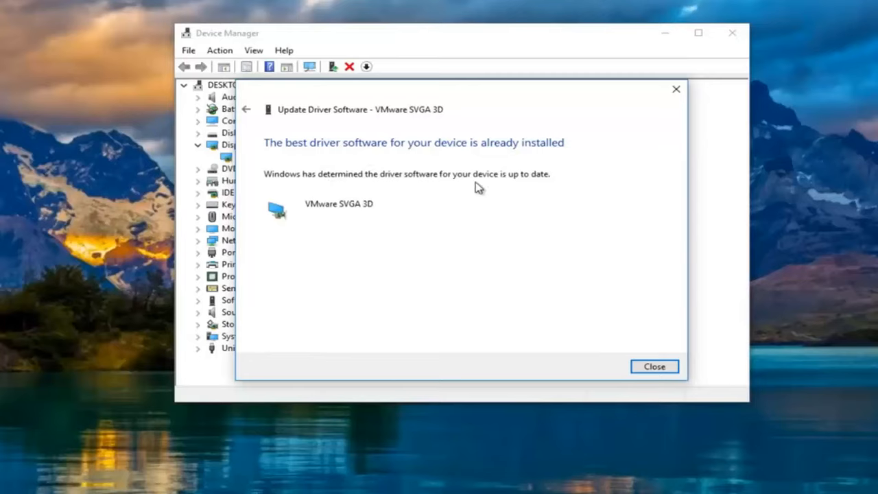
pyautogui.moveTo(396, 256)
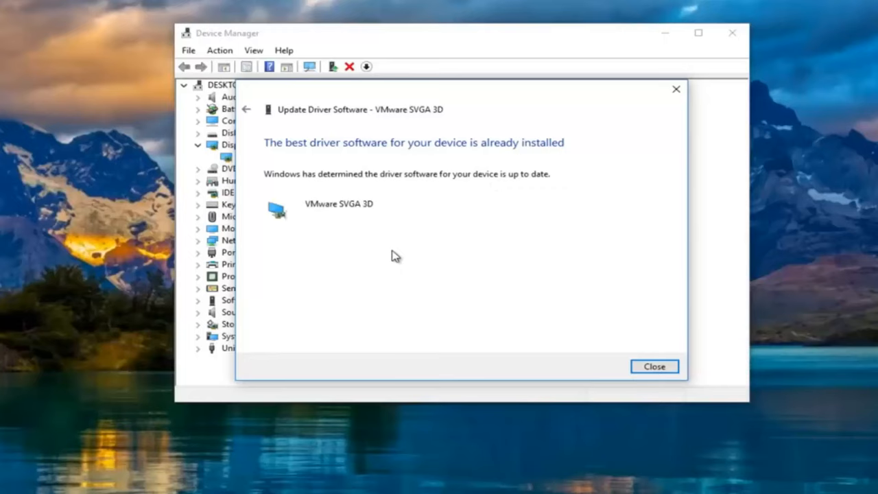
pyautogui.moveTo(329, 191)
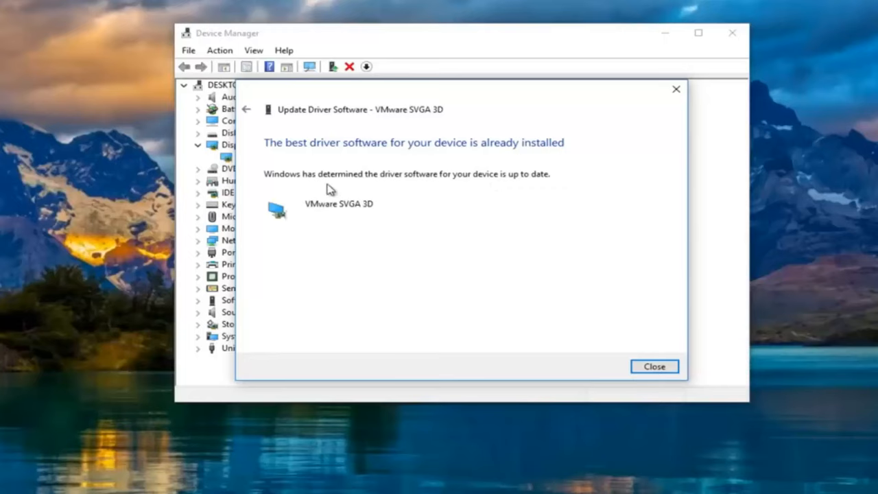
pyautogui.moveTo(245, 109)
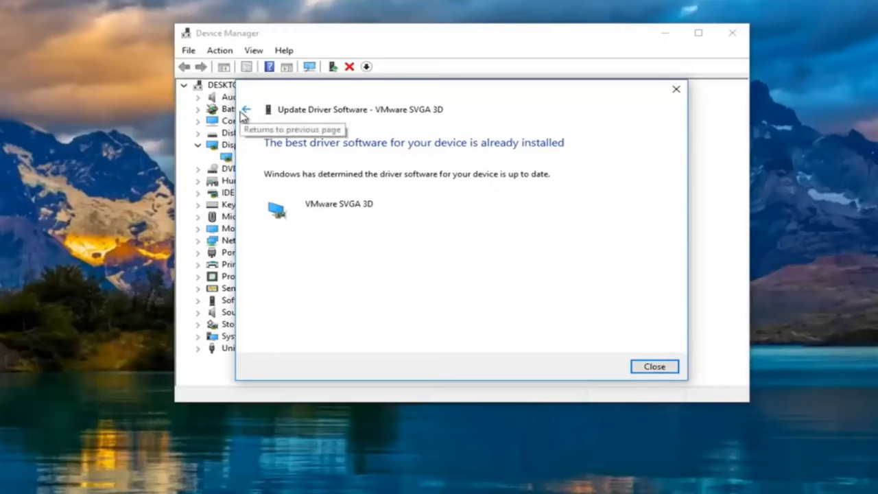
pyautogui.click(246, 109)
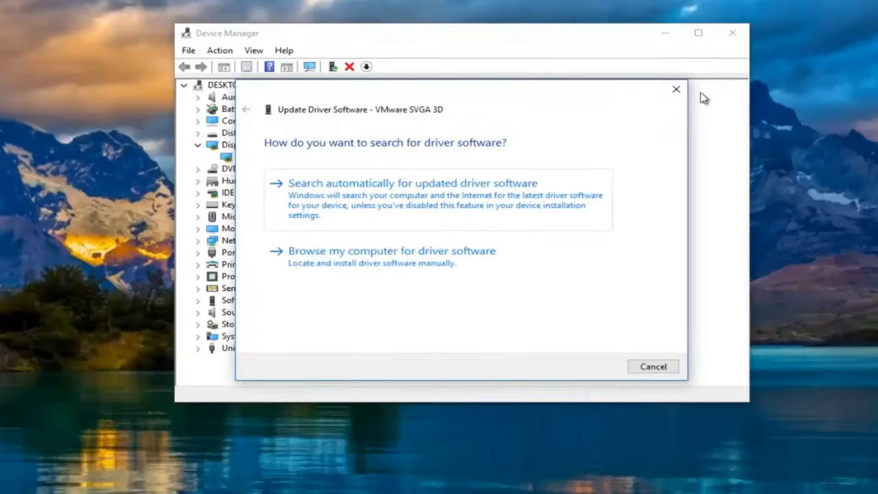
pyautogui.click(653, 366)
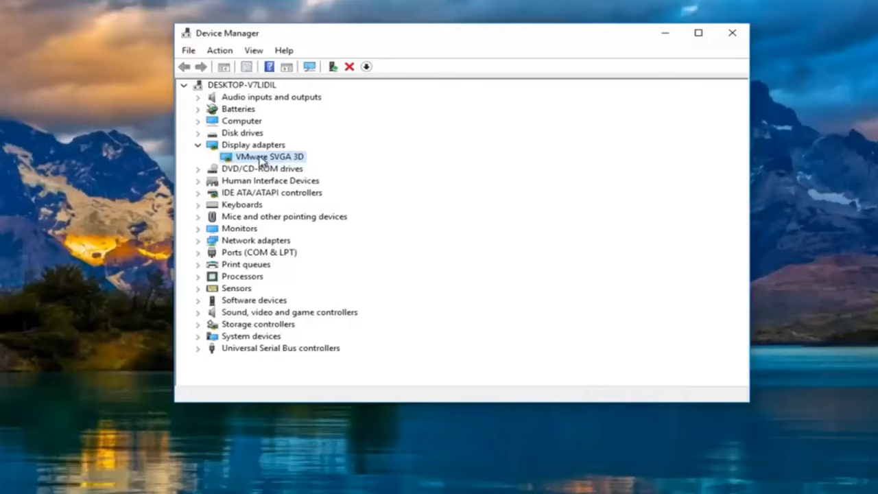
pyautogui.rightClick(268, 157)
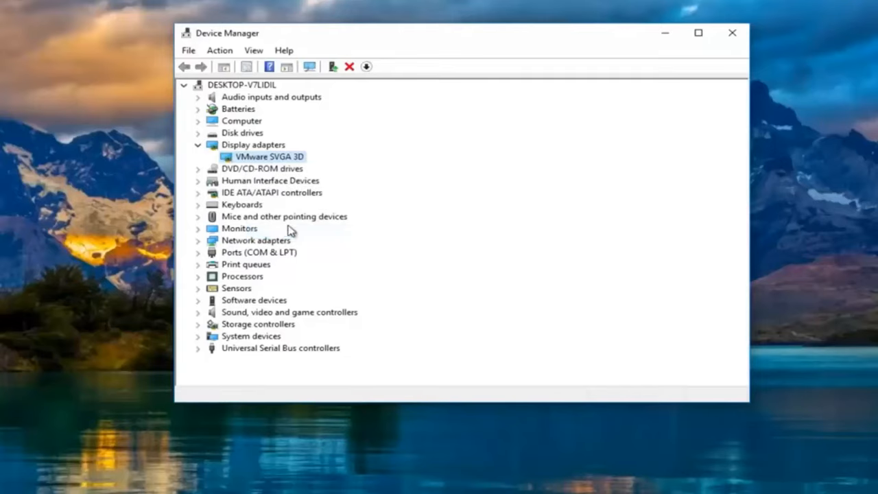
pyautogui.doubleClick(270, 156)
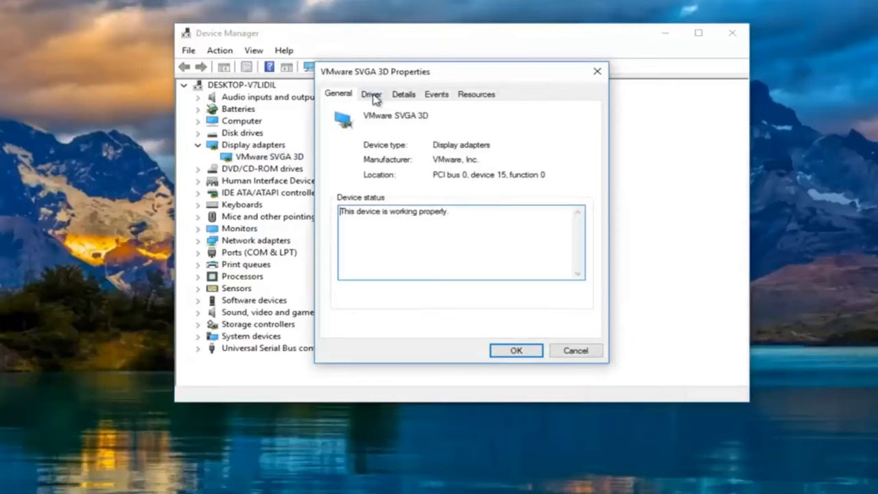
pyautogui.click(371, 94)
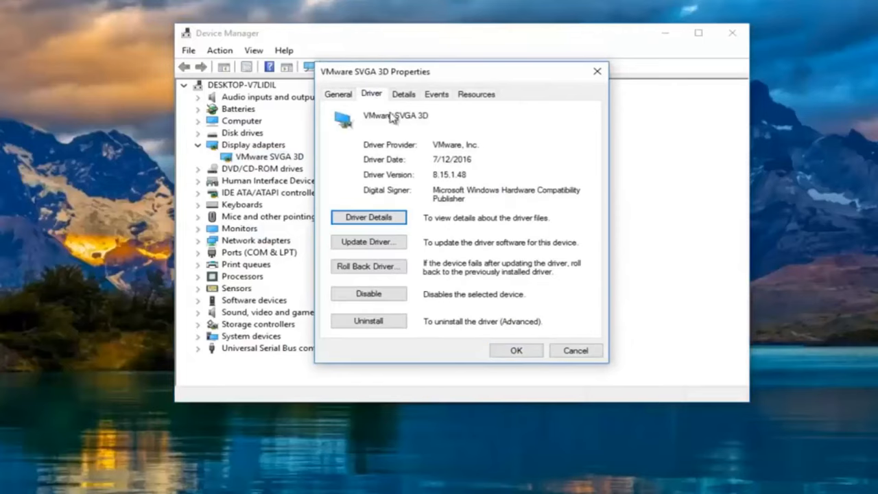
pyautogui.moveTo(436, 182)
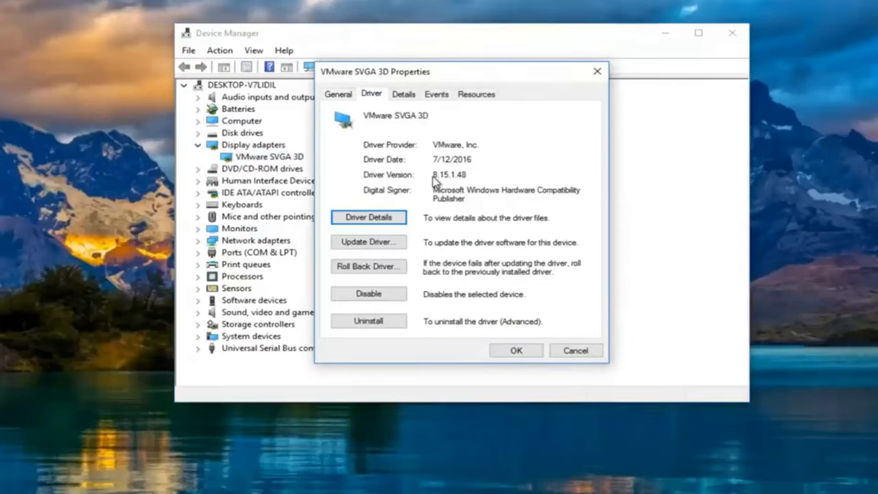
pyautogui.moveTo(374, 122)
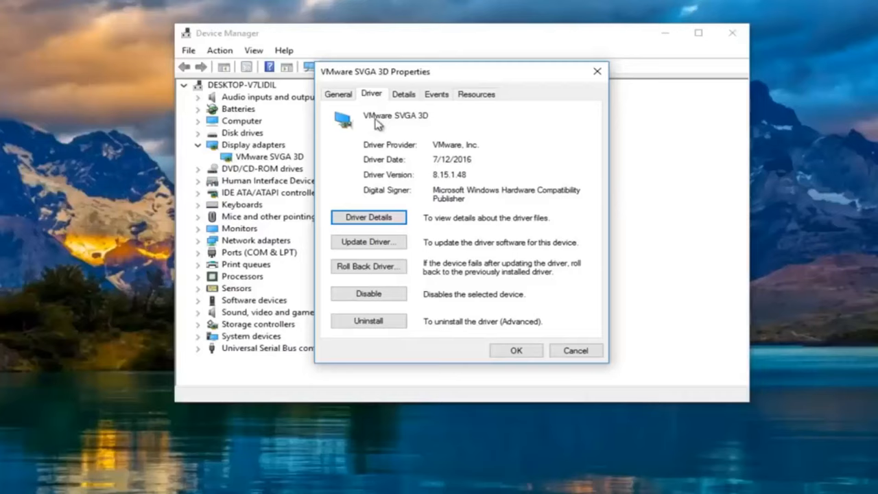
pyautogui.moveTo(400, 130)
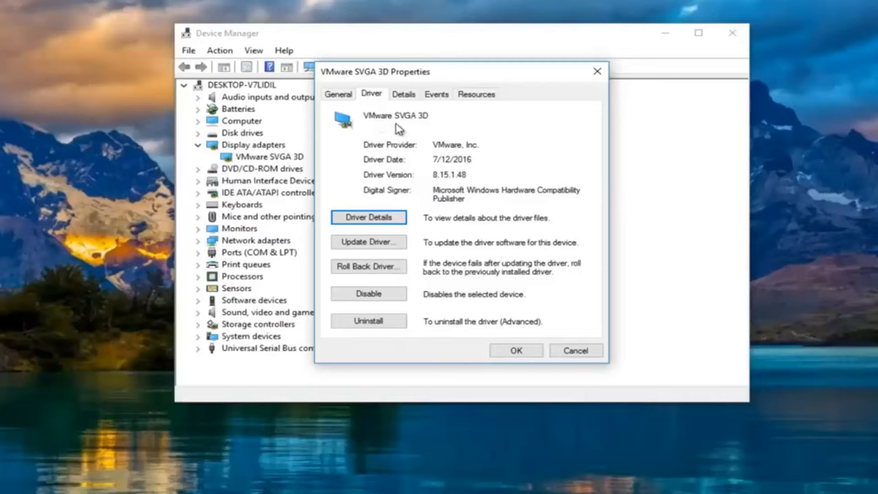
pyautogui.moveTo(603, 124)
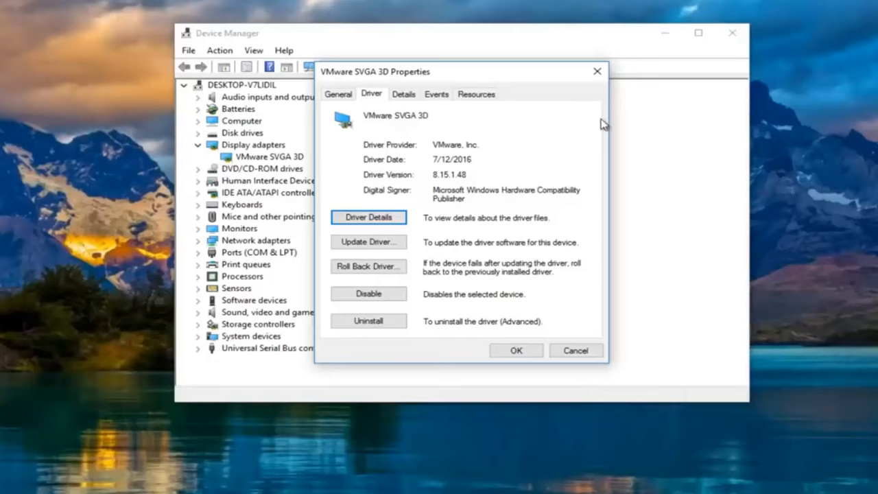
pyautogui.moveTo(398, 155)
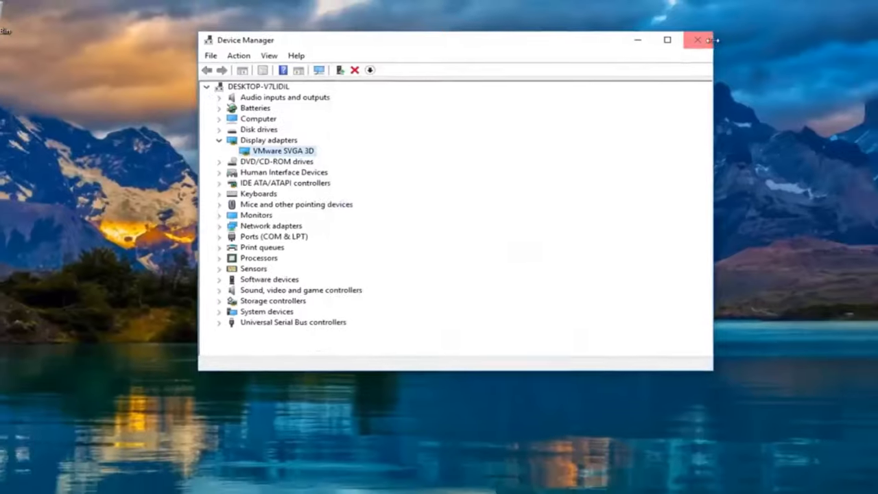
# Step: Close Device Manager, Google 'amd driver update' in Edge, and open AMD Driver Autodetect
pyautogui.click(698, 40)
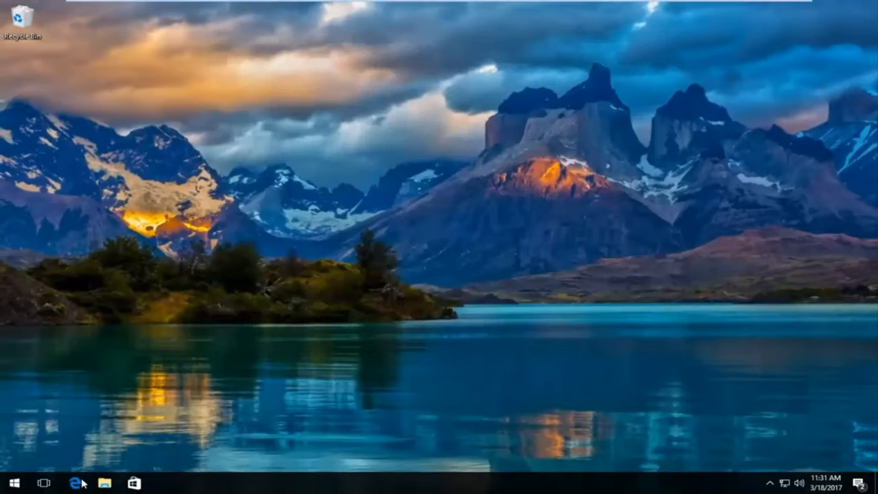
pyautogui.click(75, 483)
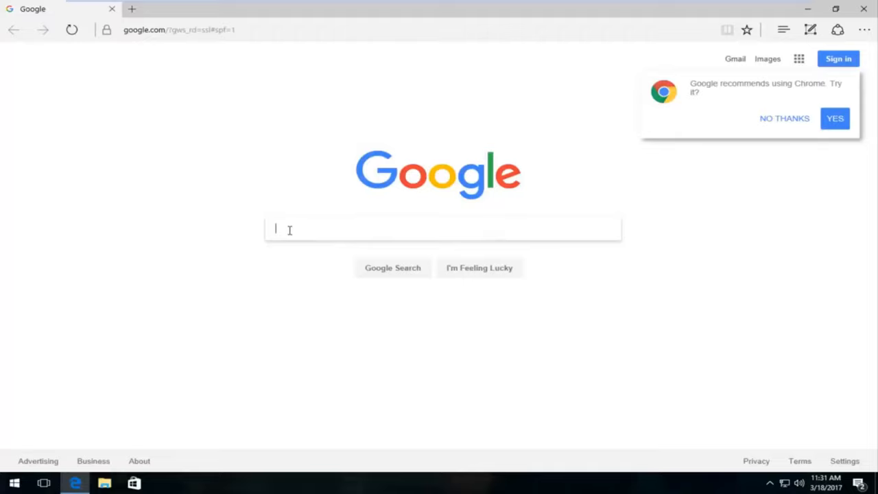
pyautogui.write('amd')
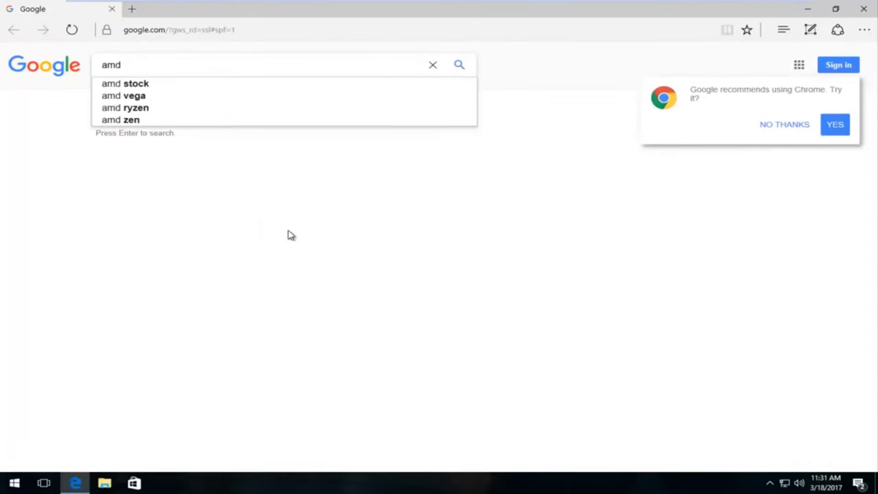
pyautogui.write('driver u')
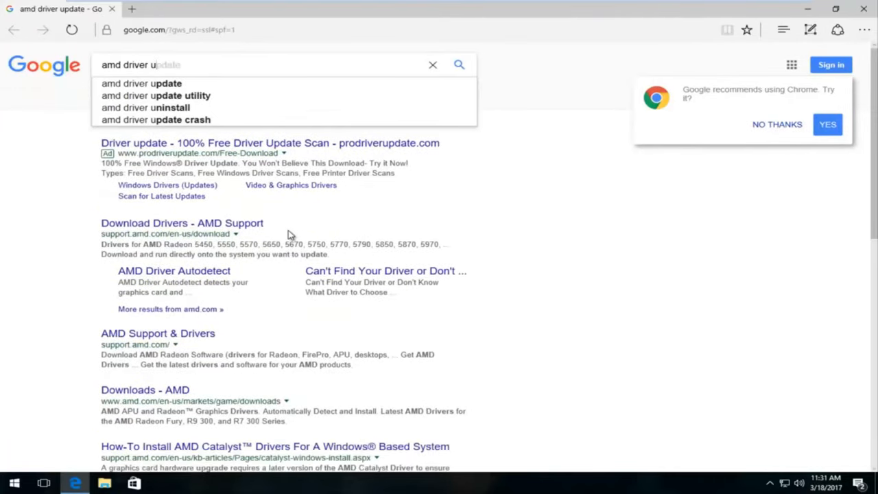
pyautogui.click(141, 83)
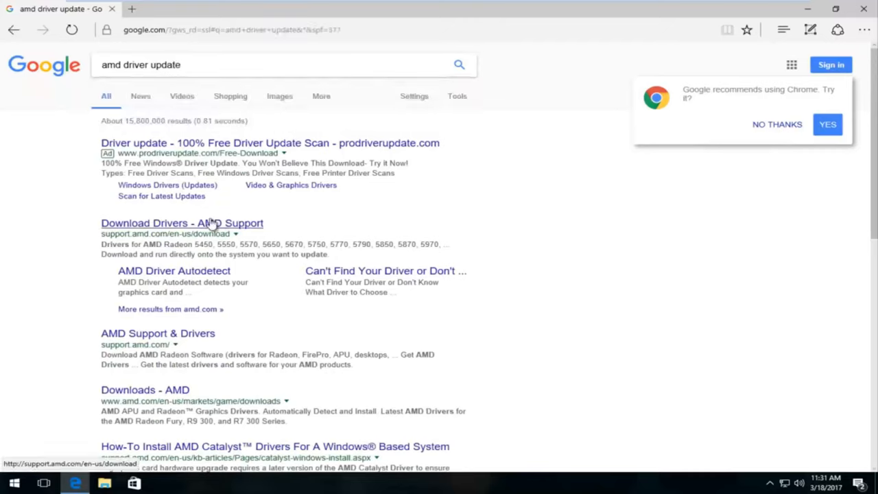
pyautogui.moveTo(125, 233)
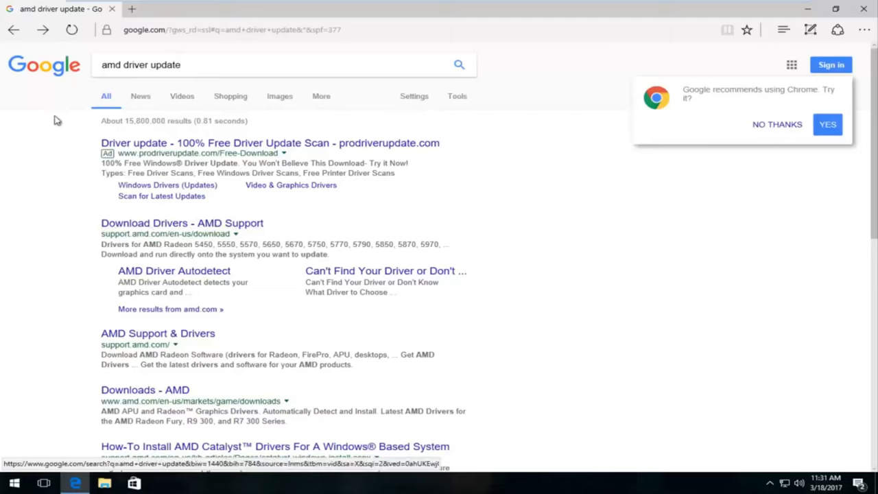
pyautogui.moveTo(151, 271)
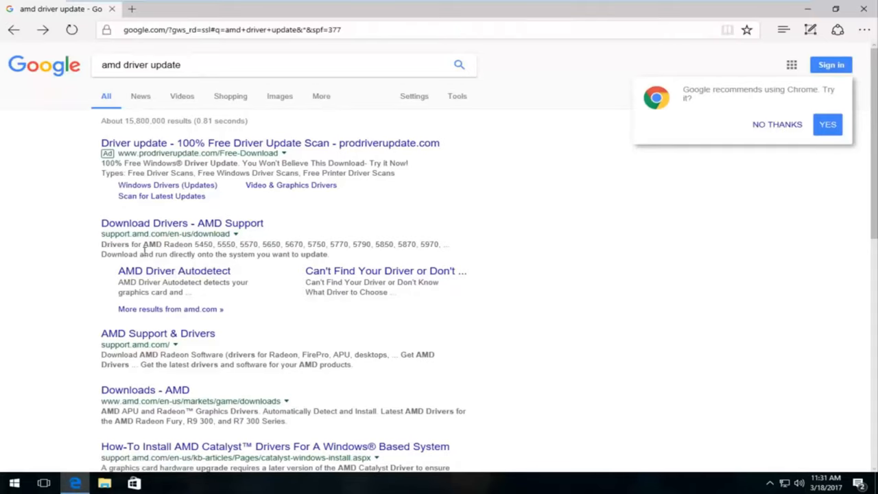
pyautogui.click(174, 271)
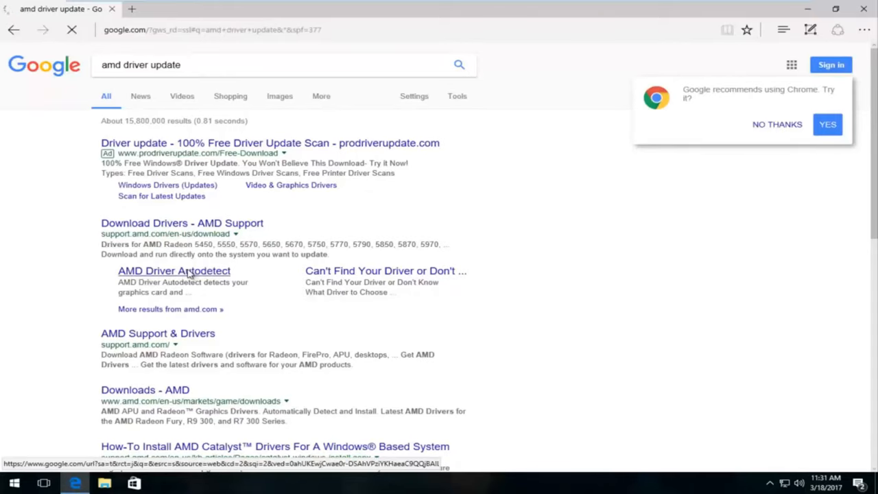
# Step: Download AMD Driver Autodetect (67 MB, released 3/15/2017), then close Edge
pyautogui.click(174, 270)
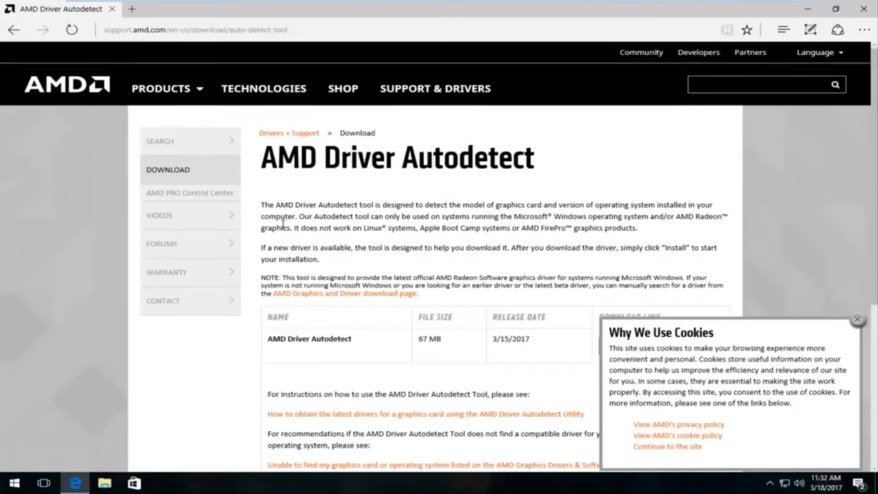
pyautogui.scroll(-3)
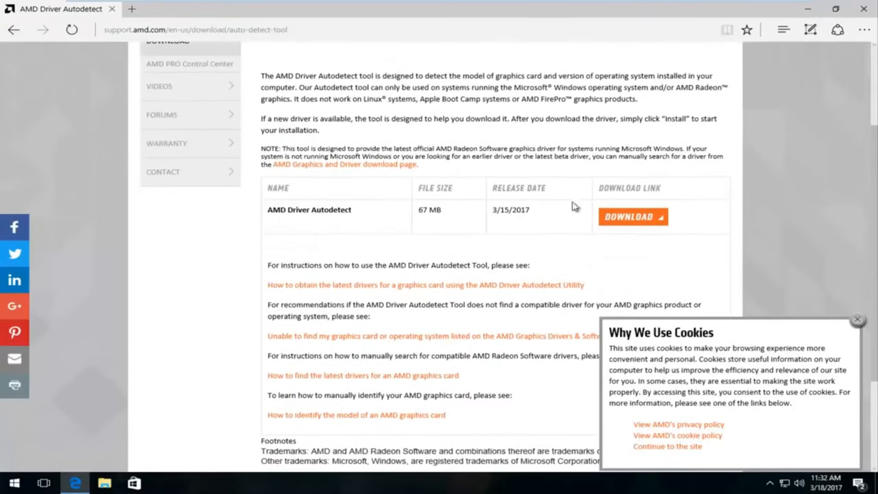
pyautogui.click(633, 217)
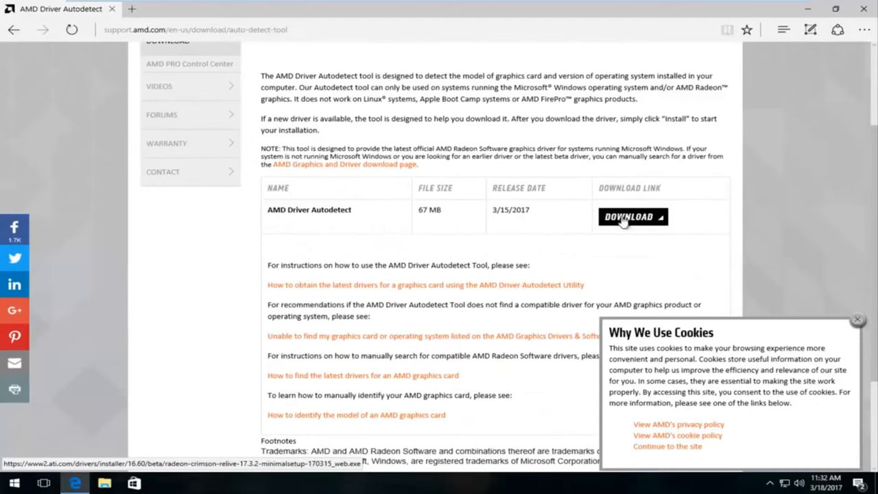
pyautogui.scroll(3)
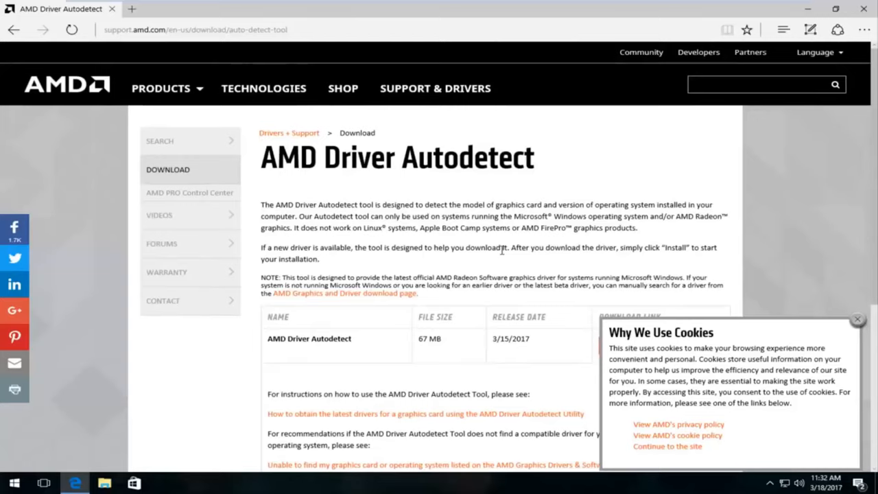
pyautogui.scroll(-3)
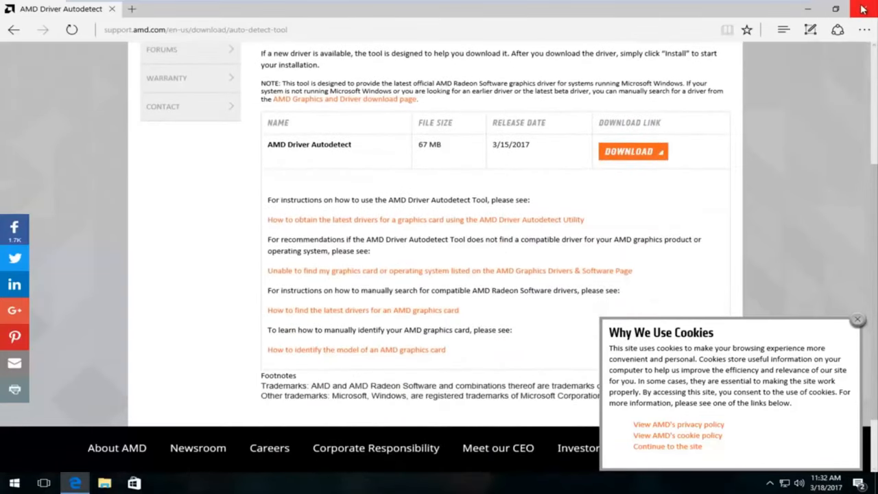
pyautogui.click(863, 9)
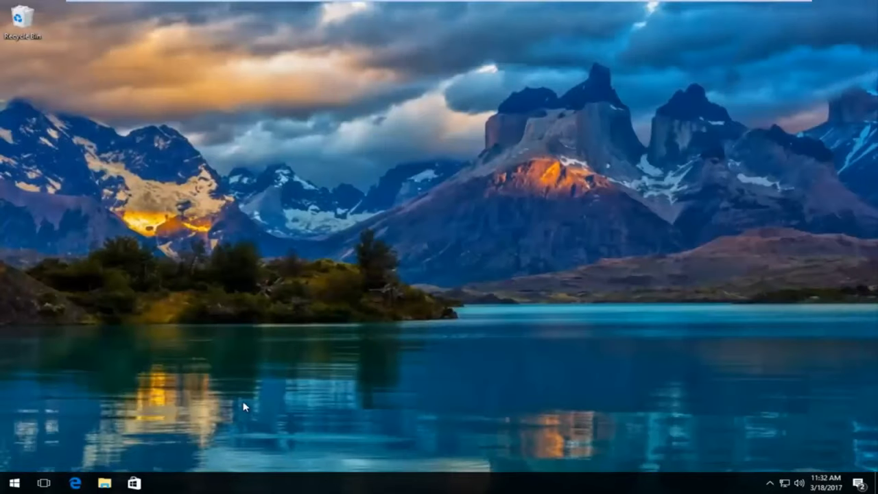